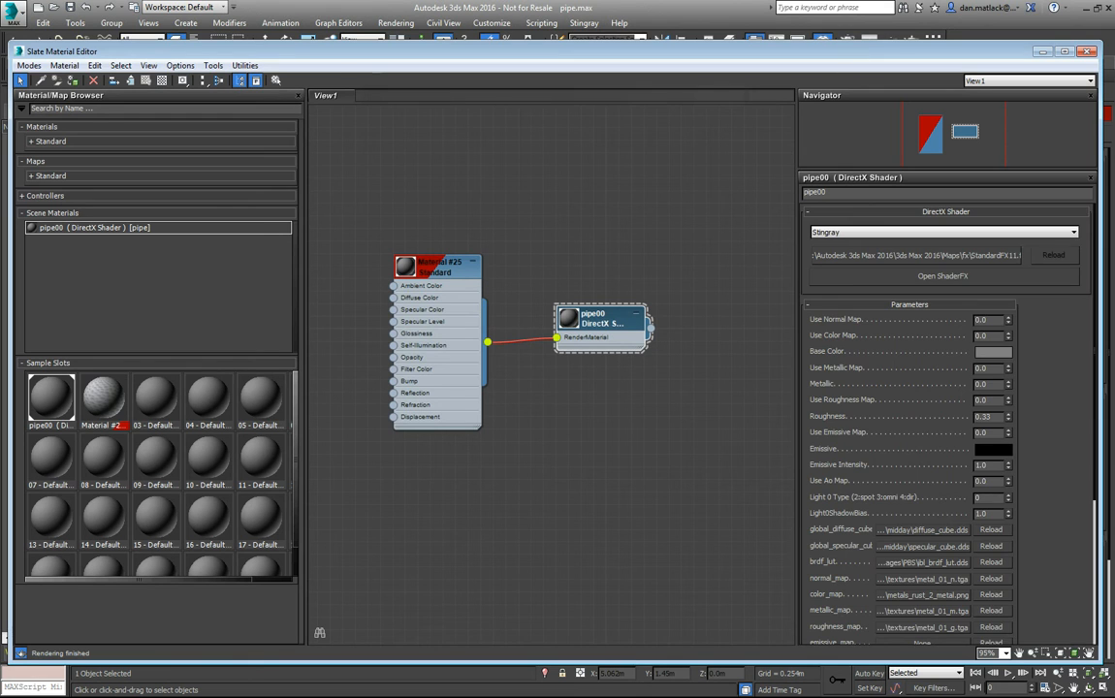
Enable the Normal, Color, Metallic and Roughness maps (1.0) on the pipe00 shader and close the editor.
{"action": "scroll", "scroll_direction": "down", "scroll_amount": 3}
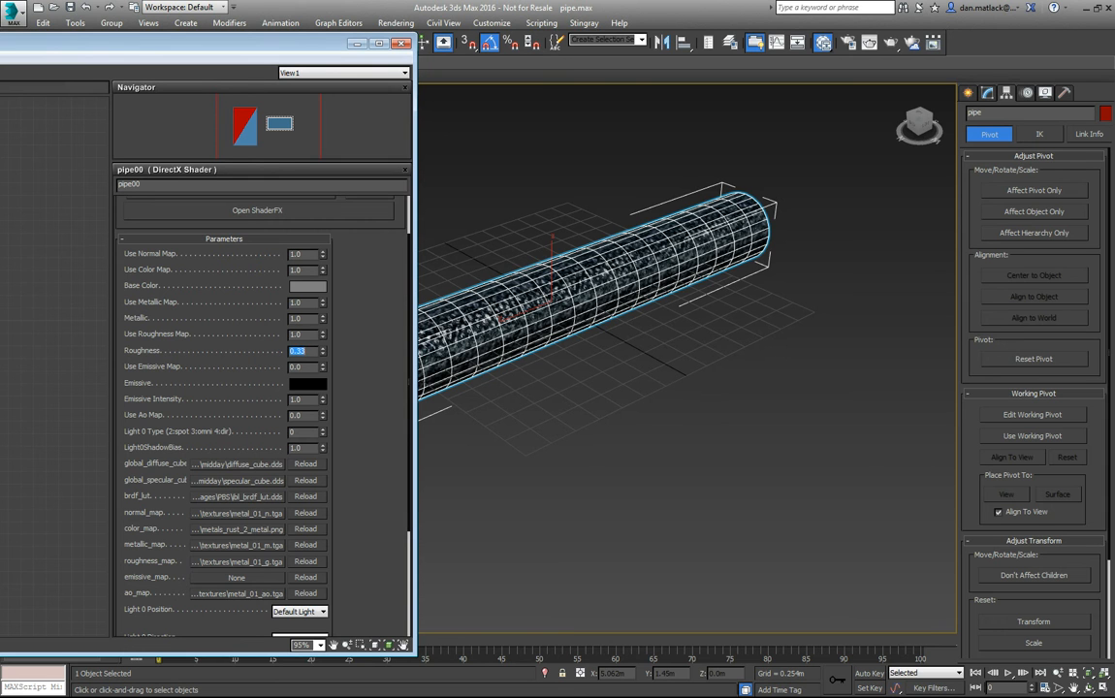
{"action": "left_click", "coordinate": [297, 366]}
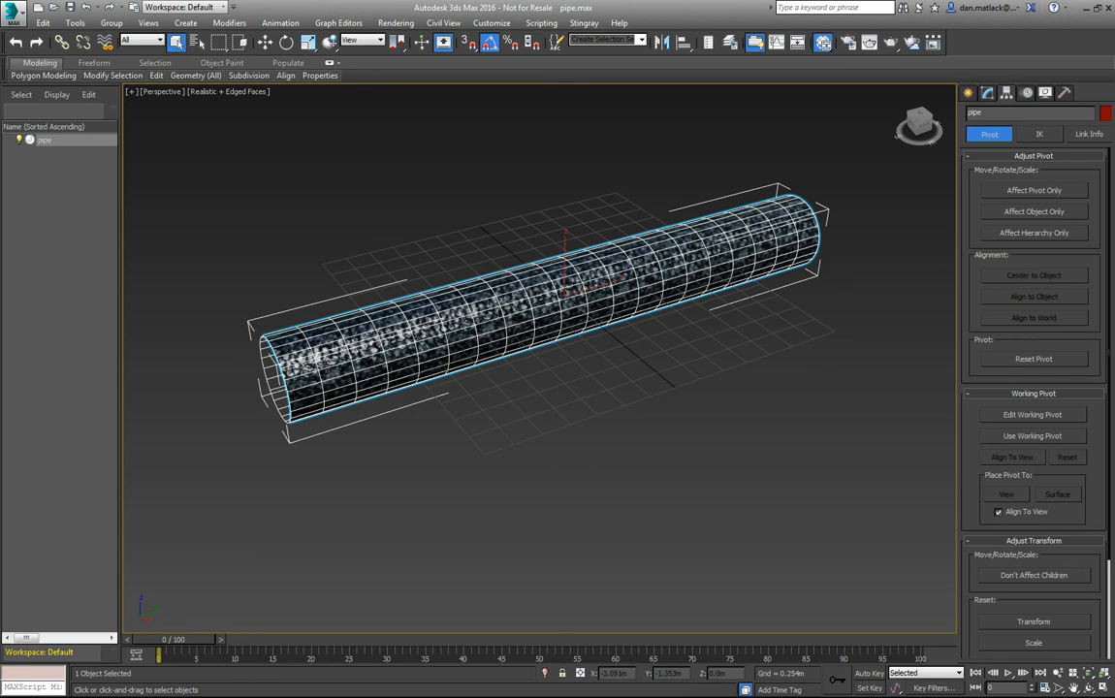
Export the pipe to the pipedemo folder as pipe00.FBX, replacing the existing file.
{"action": "left_click", "coordinate": [16, 15]}
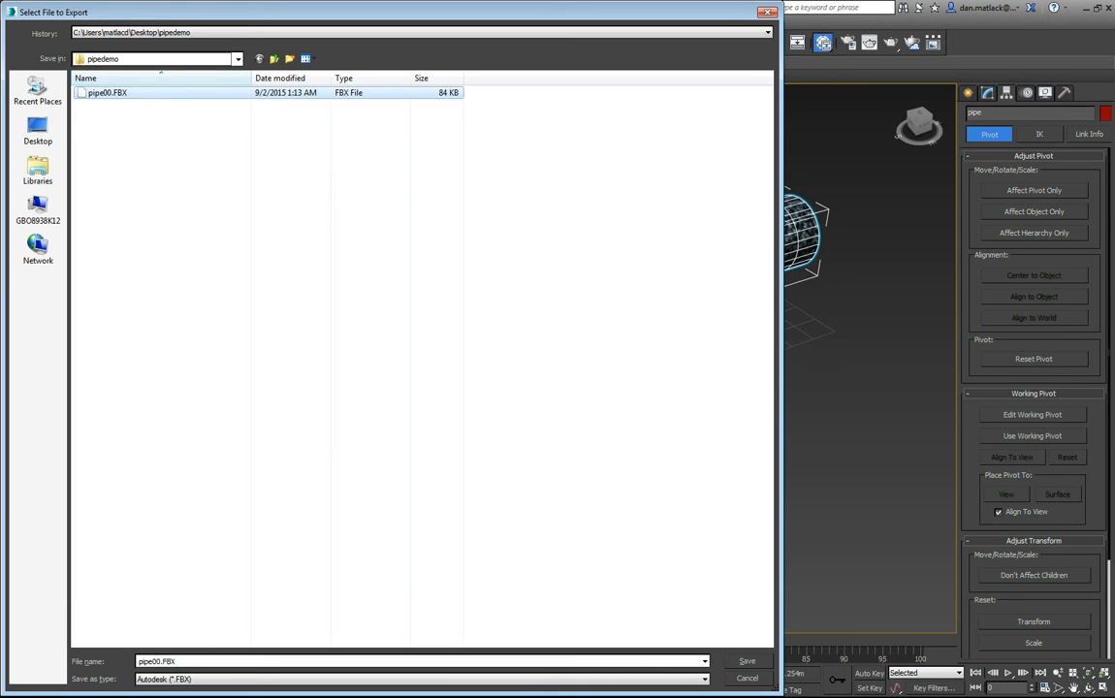
{"action": "left_click", "coordinate": [747, 661]}
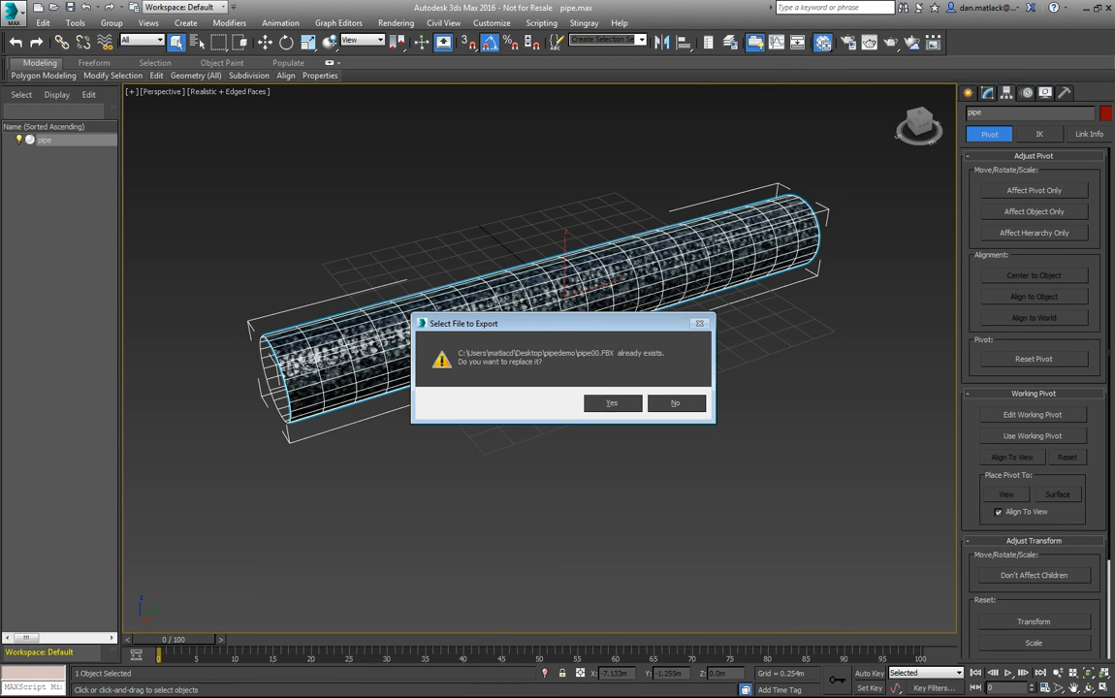
{"action": "left_click", "coordinate": [612, 403]}
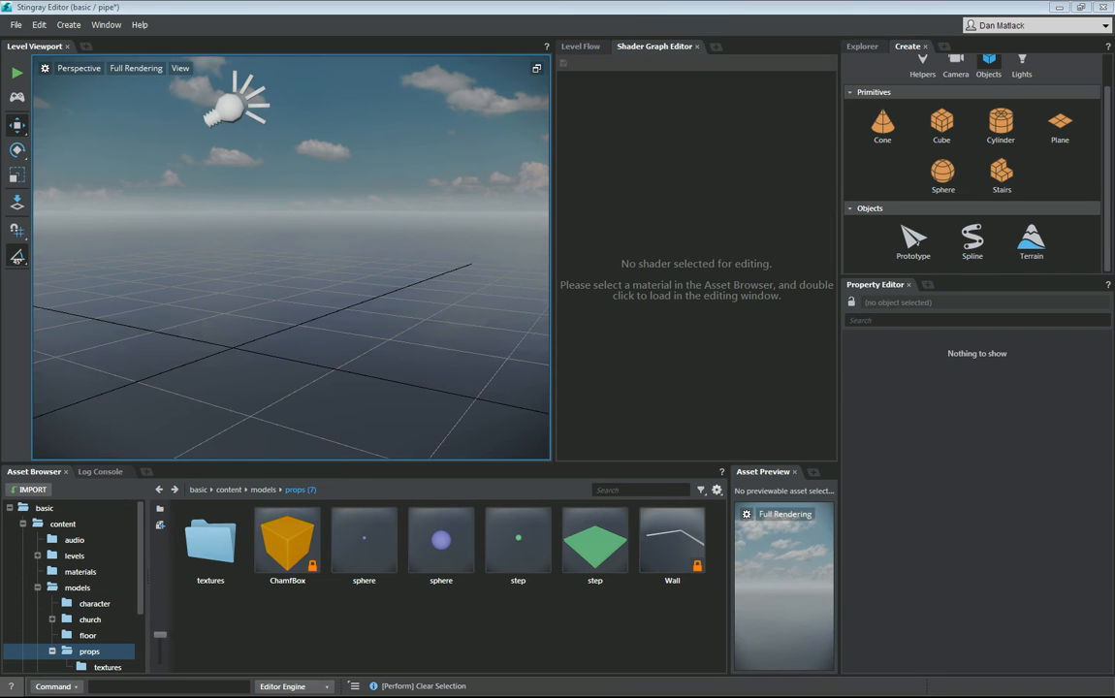
Import pipe00.FBX with textures, then inspect the textures folder and the pipe00 unit.
{"action": "left_click", "coordinate": [30, 490]}
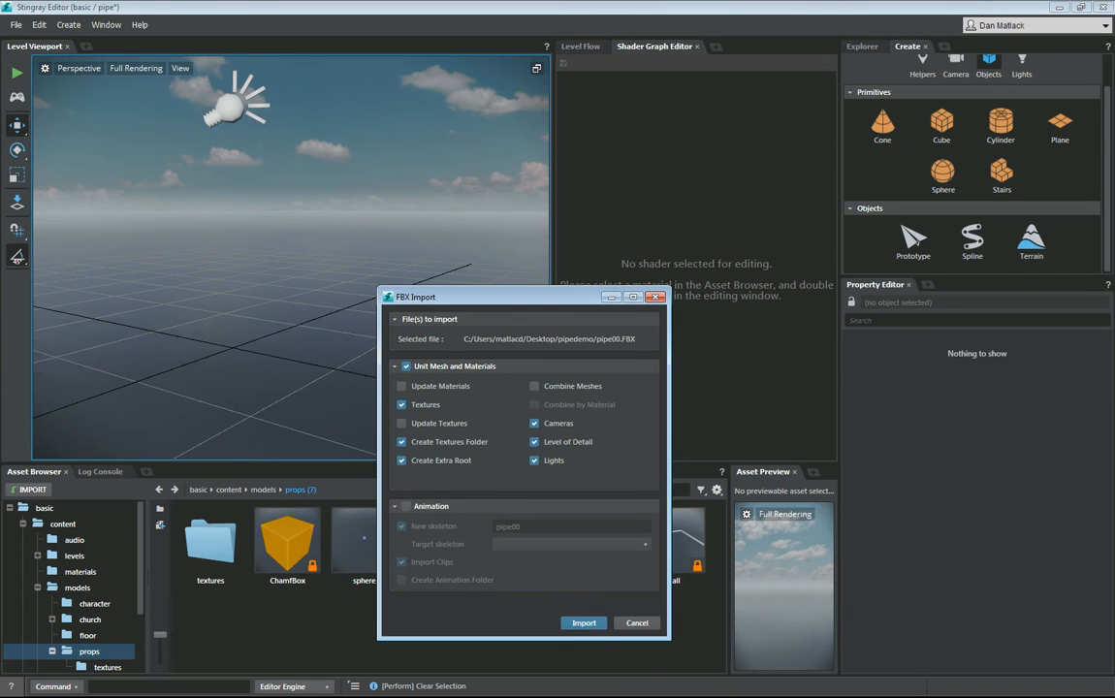
{"action": "left_click", "coordinate": [583, 622]}
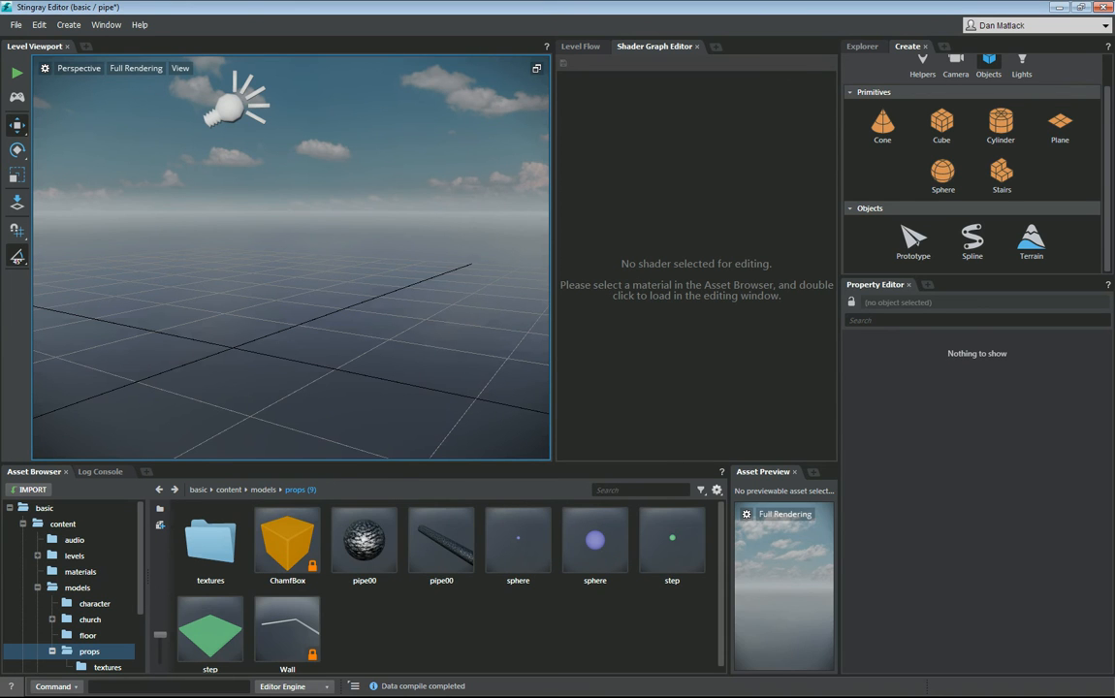
{"action": "left_click", "coordinate": [210, 540]}
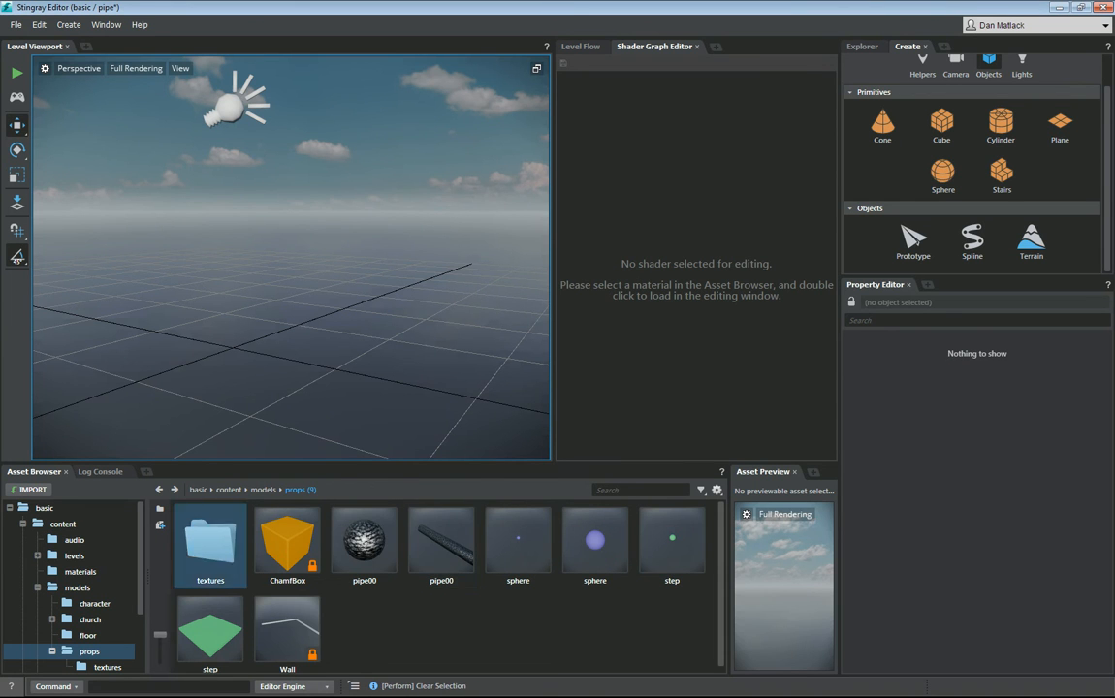
{"action": "double_click", "coordinate": [211, 543]}
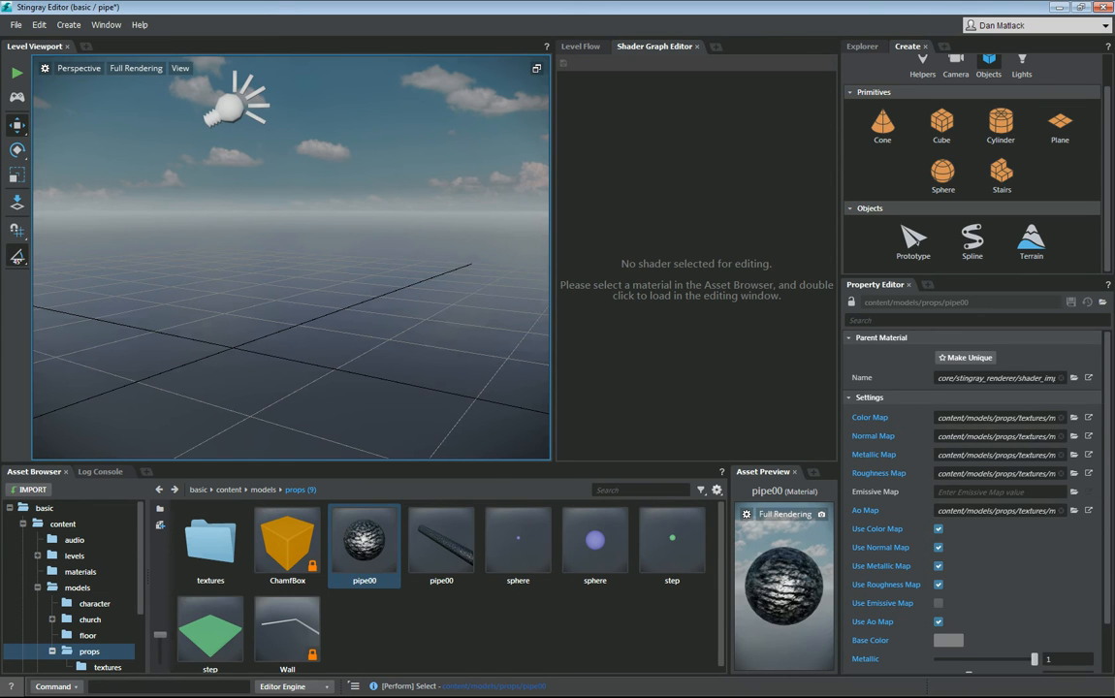
{"action": "left_click", "coordinate": [441, 540]}
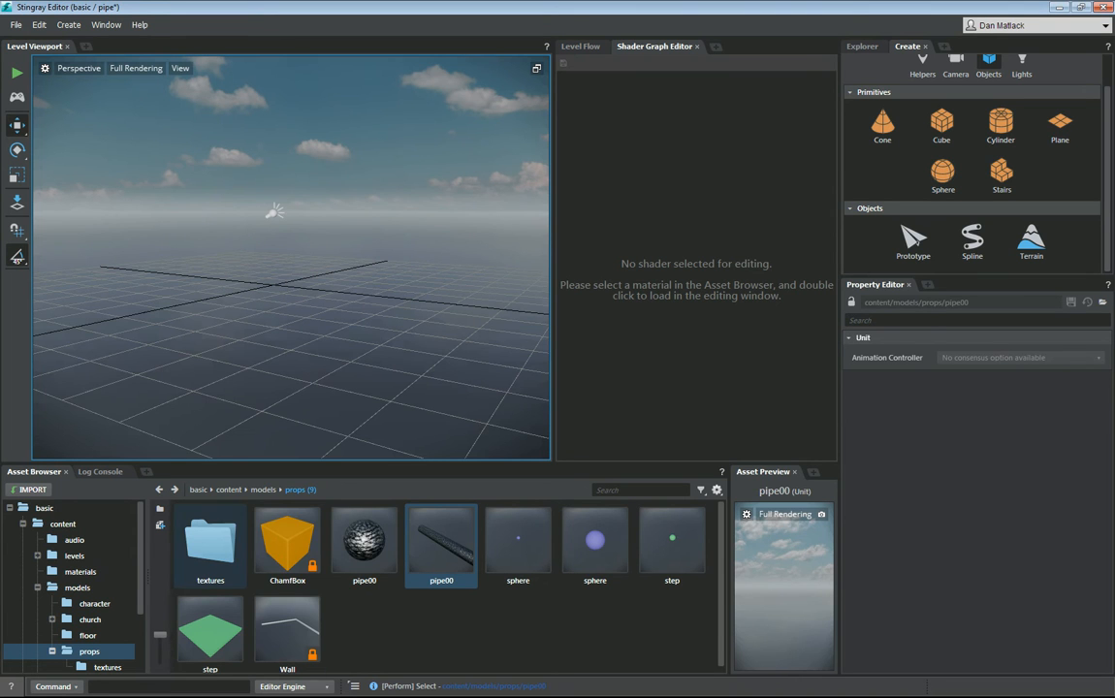
Browse to models > floor for Basic_Floor, then pick the Prototype block.
{"action": "left_click", "coordinate": [263, 489]}
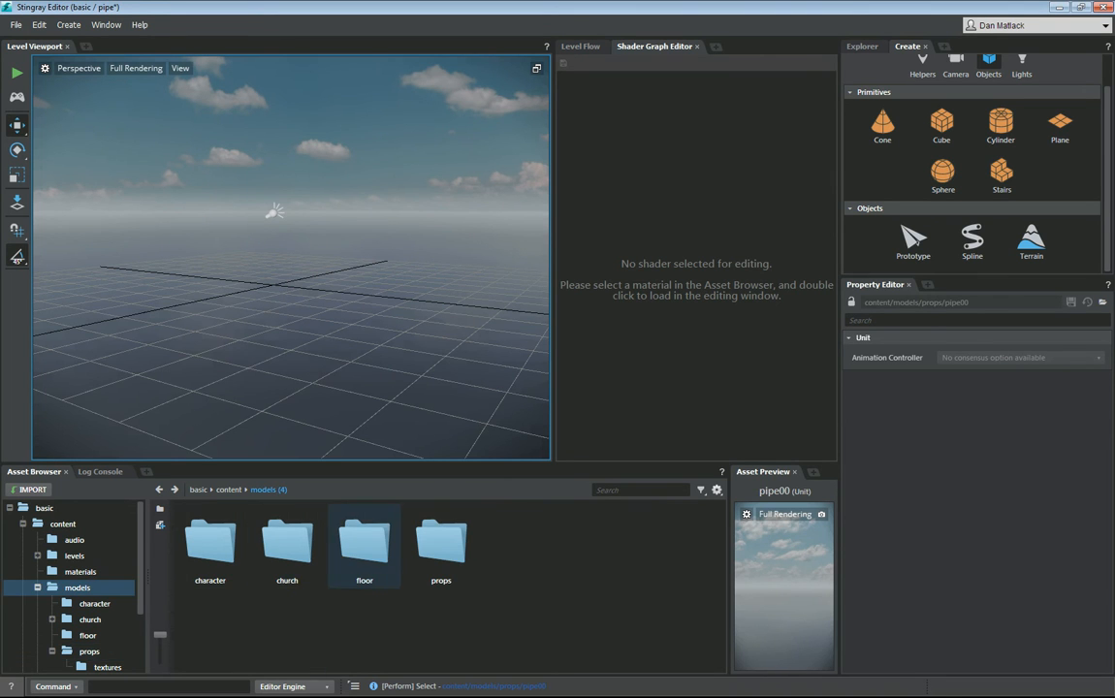
{"action": "double_click", "coordinate": [363, 544]}
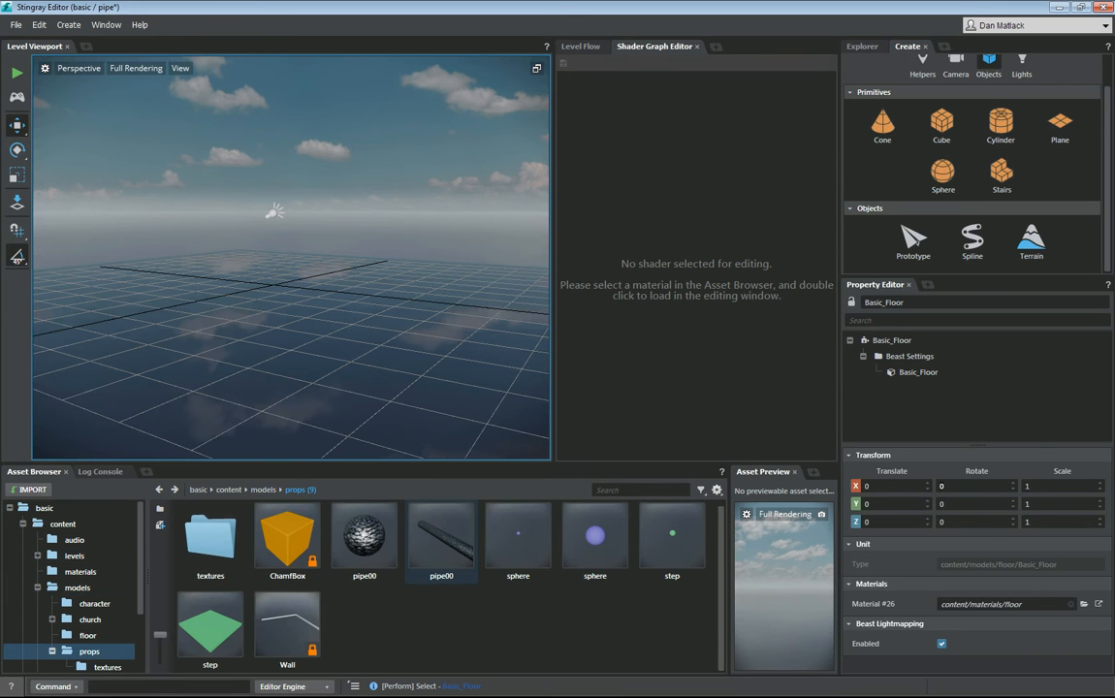
{"action": "left_click", "coordinate": [913, 240]}
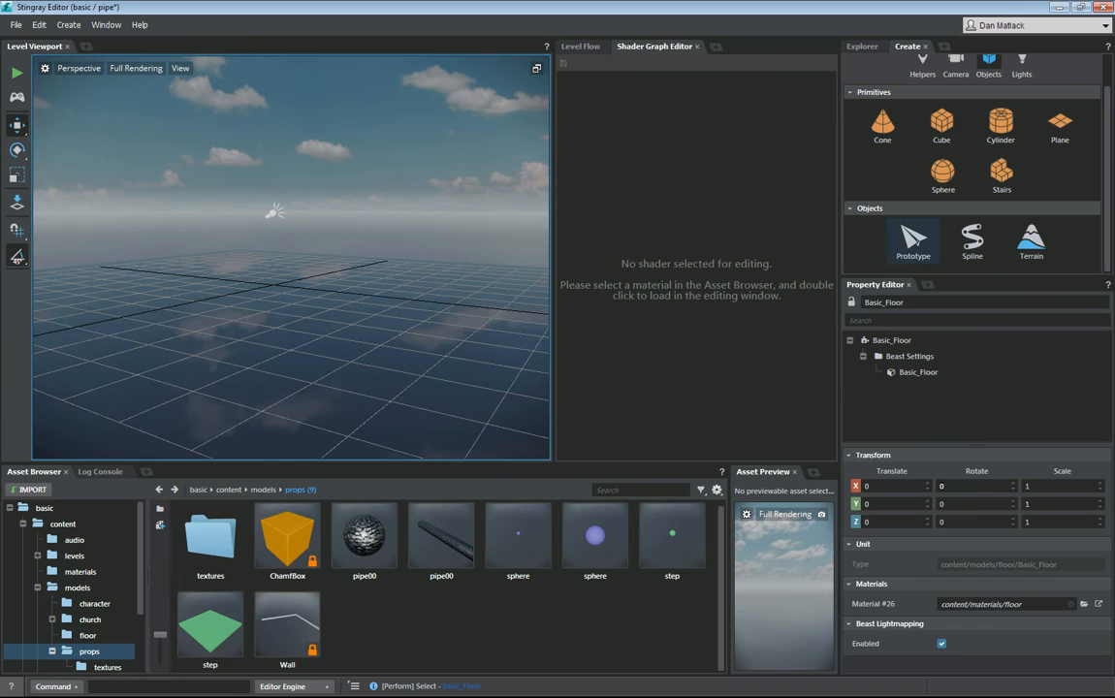
Spawn a Prototype block, move it left across the floor, and select the pipe00 unit.
{"action": "left_click", "coordinate": [913, 240]}
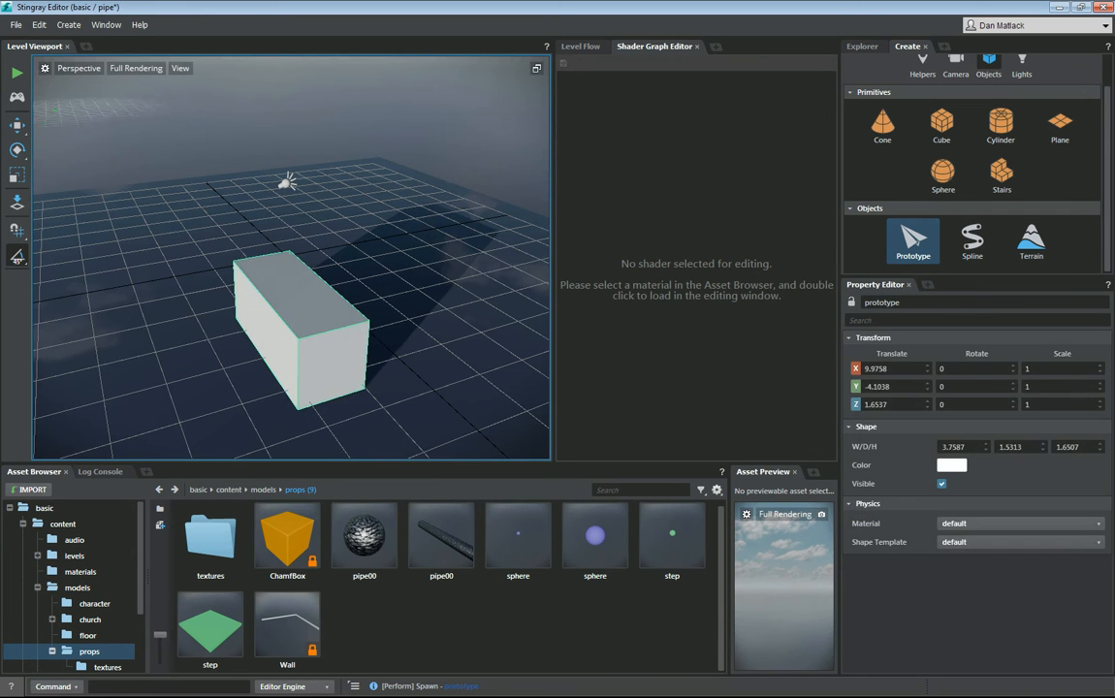
{"action": "left_click", "coordinate": [291, 310]}
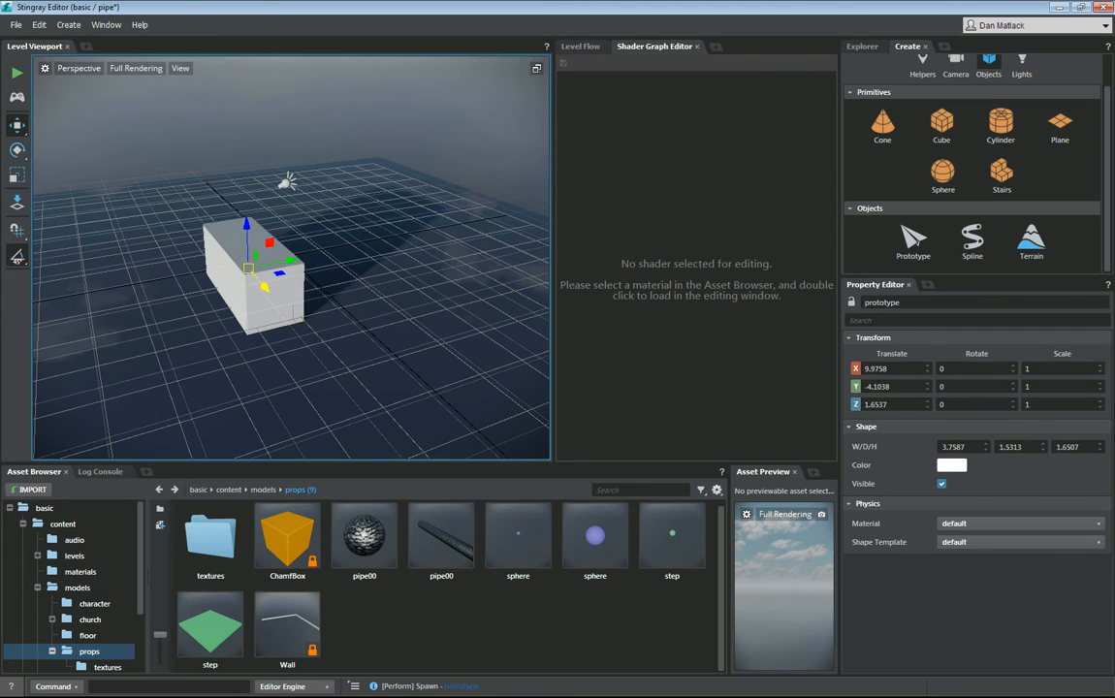
{"action": "left_click_drag", "start_coordinate": [270, 243], "coordinate": [194, 262]}
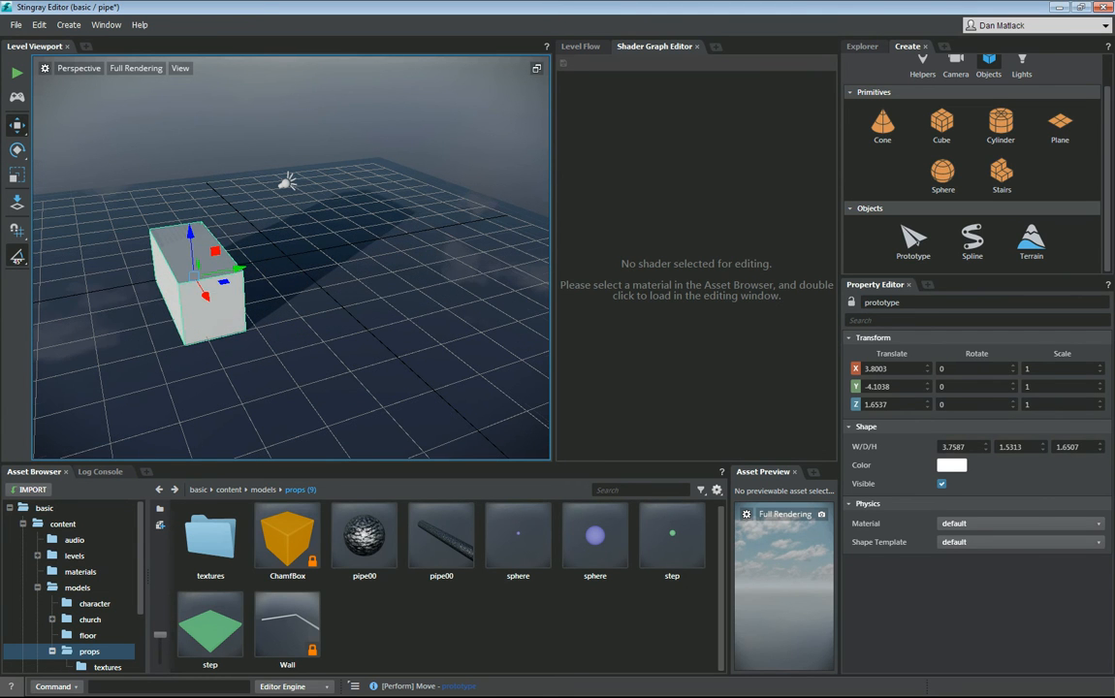
{"action": "left_click", "coordinate": [442, 539]}
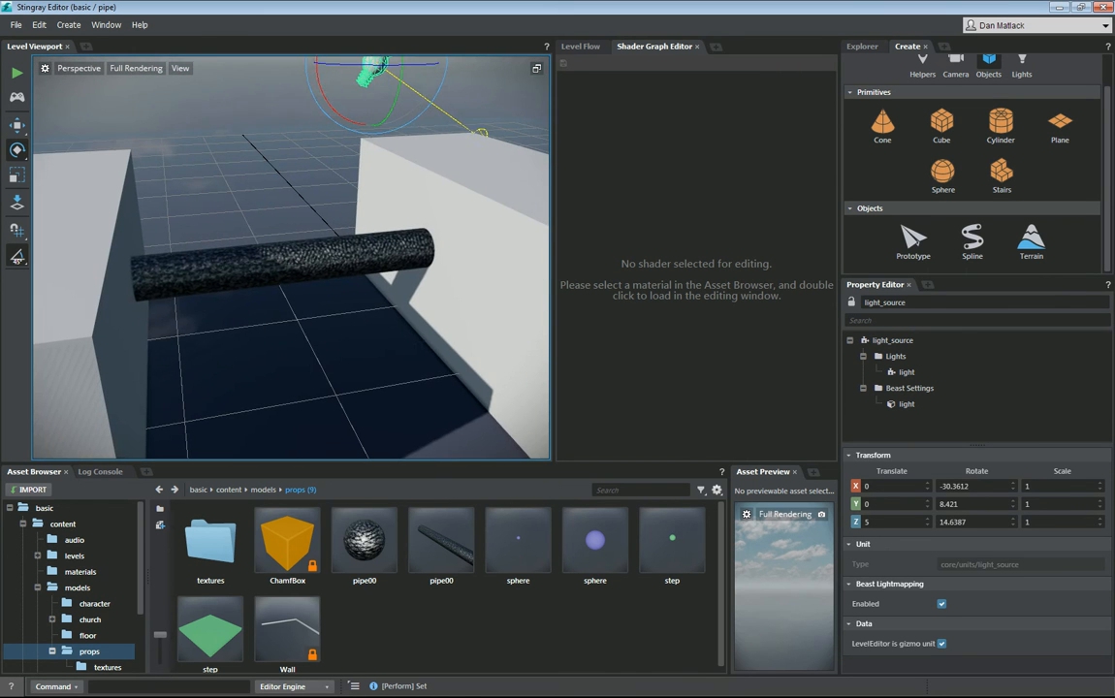
Send the pipe00 unit to Maya from its context menu, allowing the StingrayLinkSendTo command.
{"action": "left_click", "coordinate": [441, 542]}
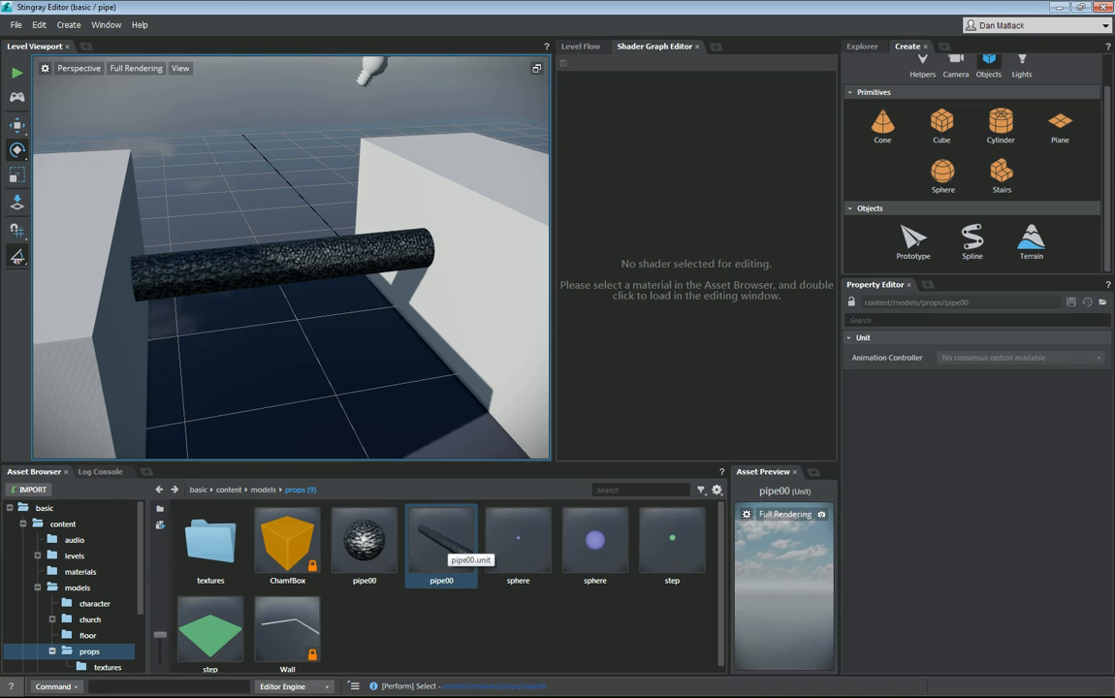
{"action": "right_click", "coordinate": [442, 543]}
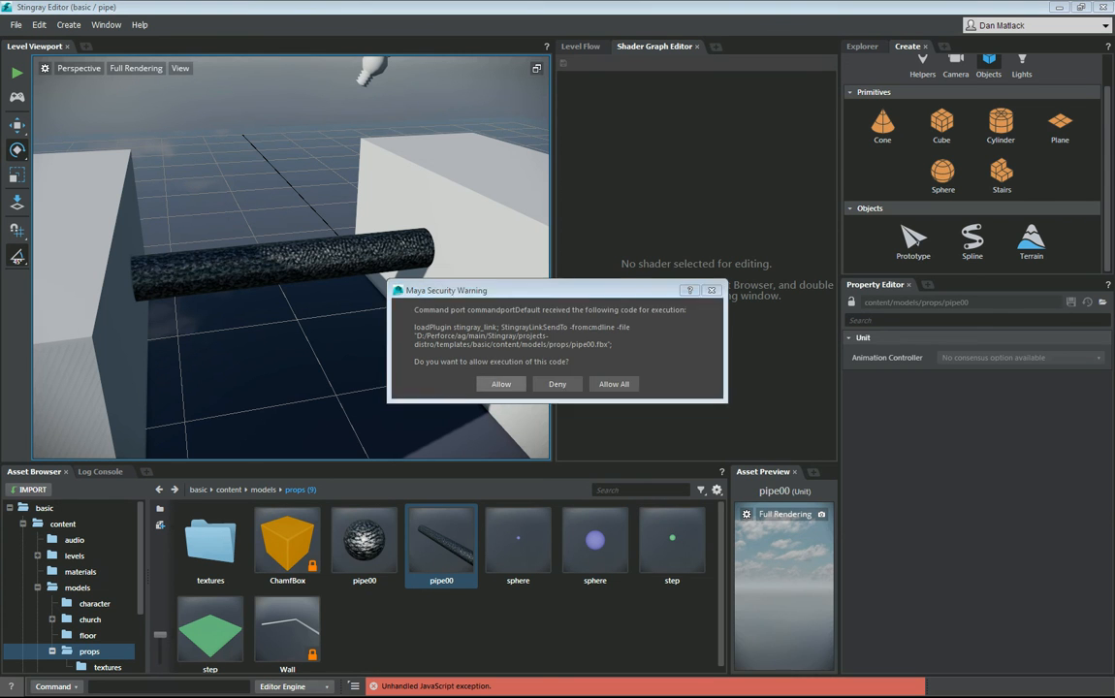
{"action": "left_click", "coordinate": [500, 384]}
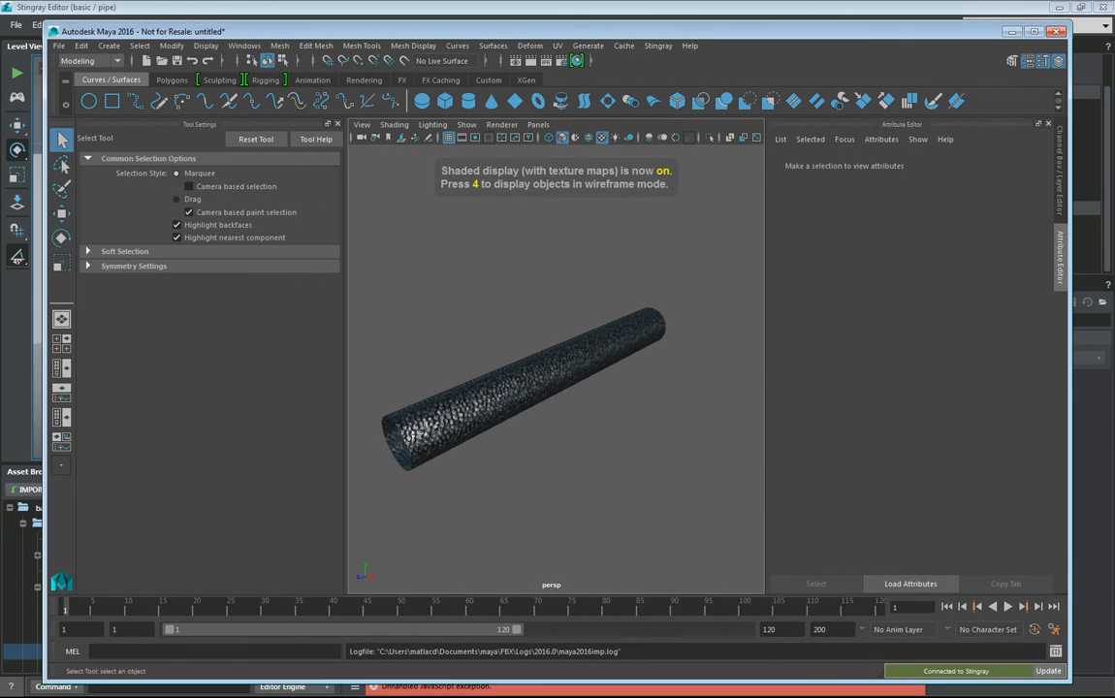
Select the pipe and open ShaderFX from the pipe00 material's Attribute Editor tab.
{"action": "left_click", "coordinate": [524, 388]}
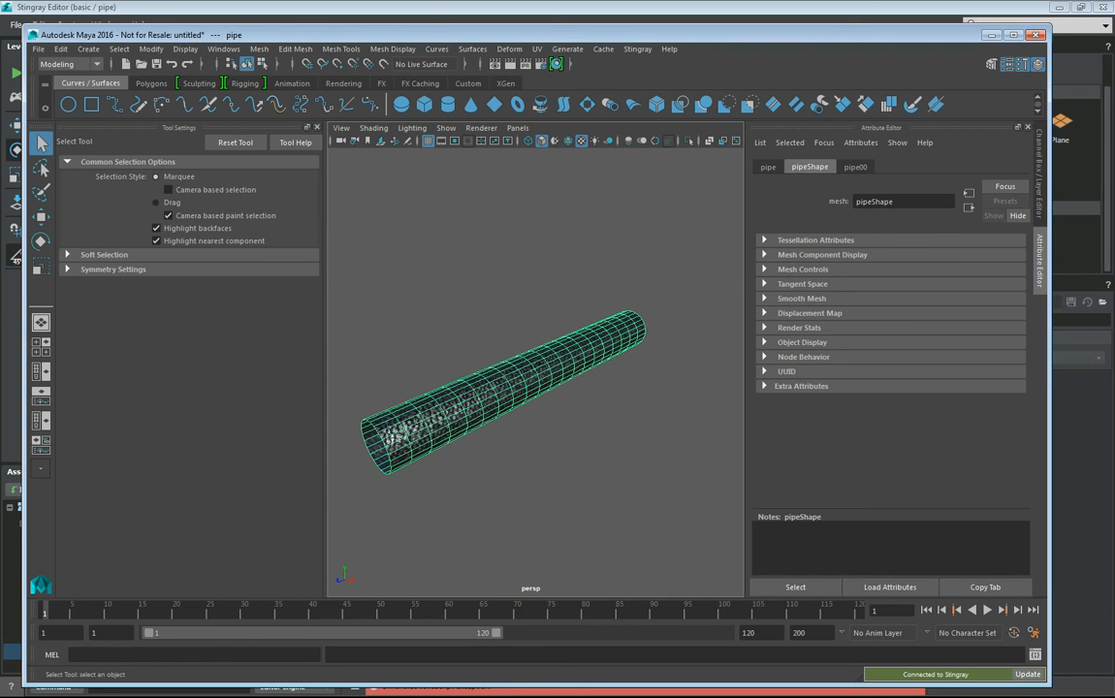
{"action": "left_click", "coordinate": [856, 166]}
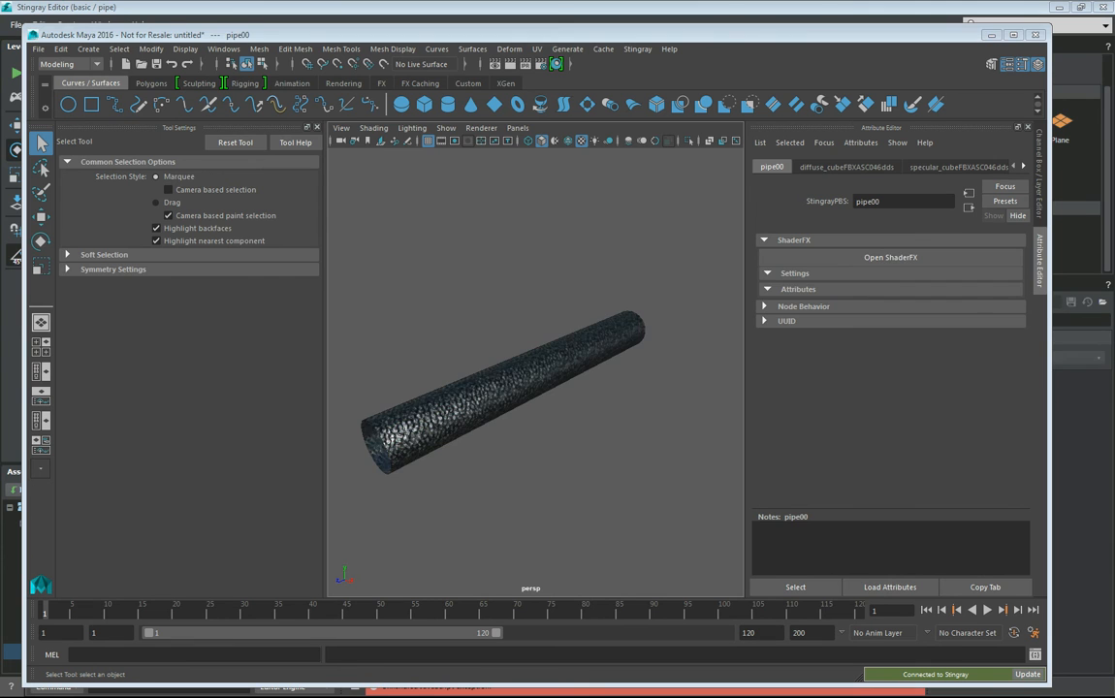
{"action": "left_click", "coordinate": [890, 257]}
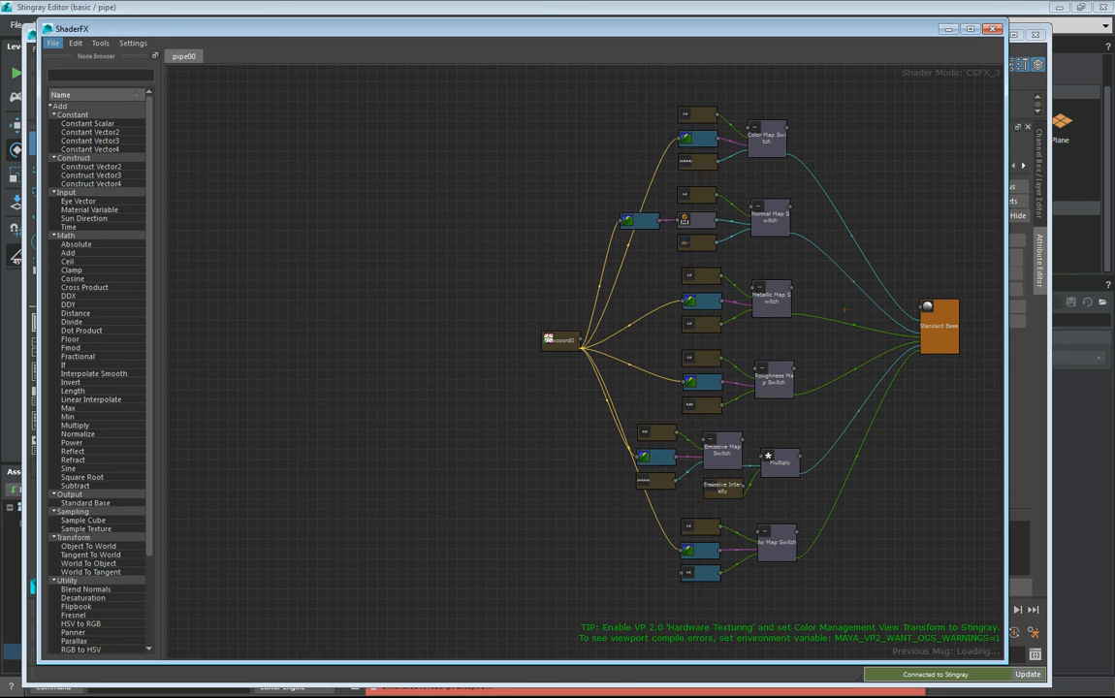
Import pipe_vertex_paint_graph.sfx from the ShaderFX folder into the pipe00 material.
{"action": "left_click", "coordinate": [53, 42]}
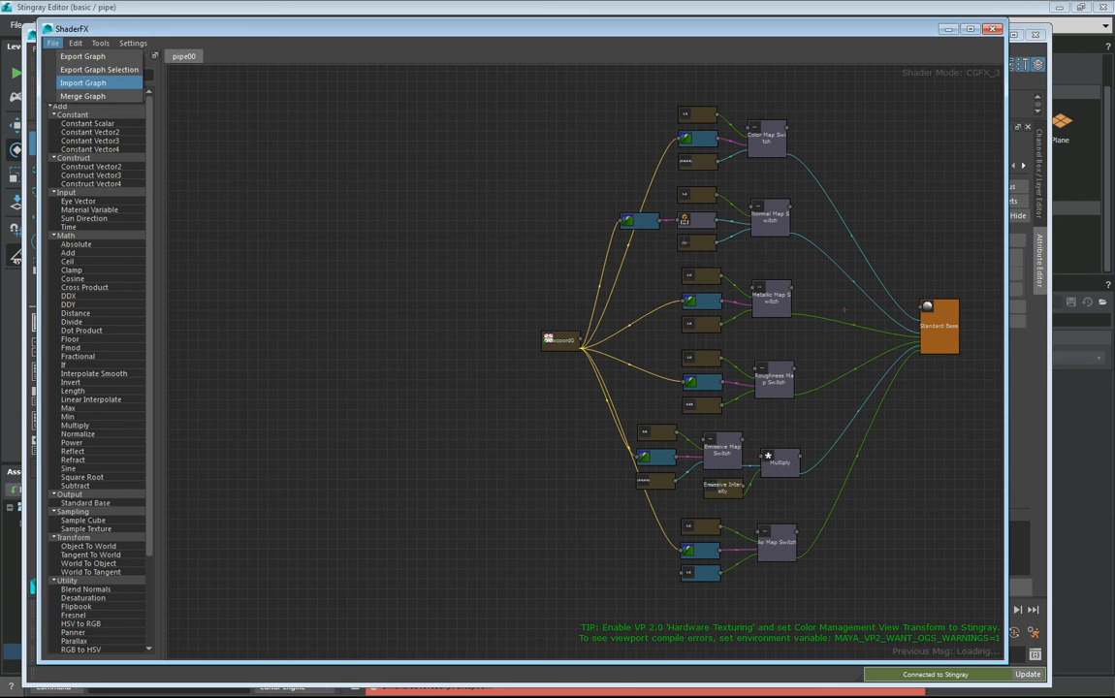
{"action": "left_click", "coordinate": [83, 82]}
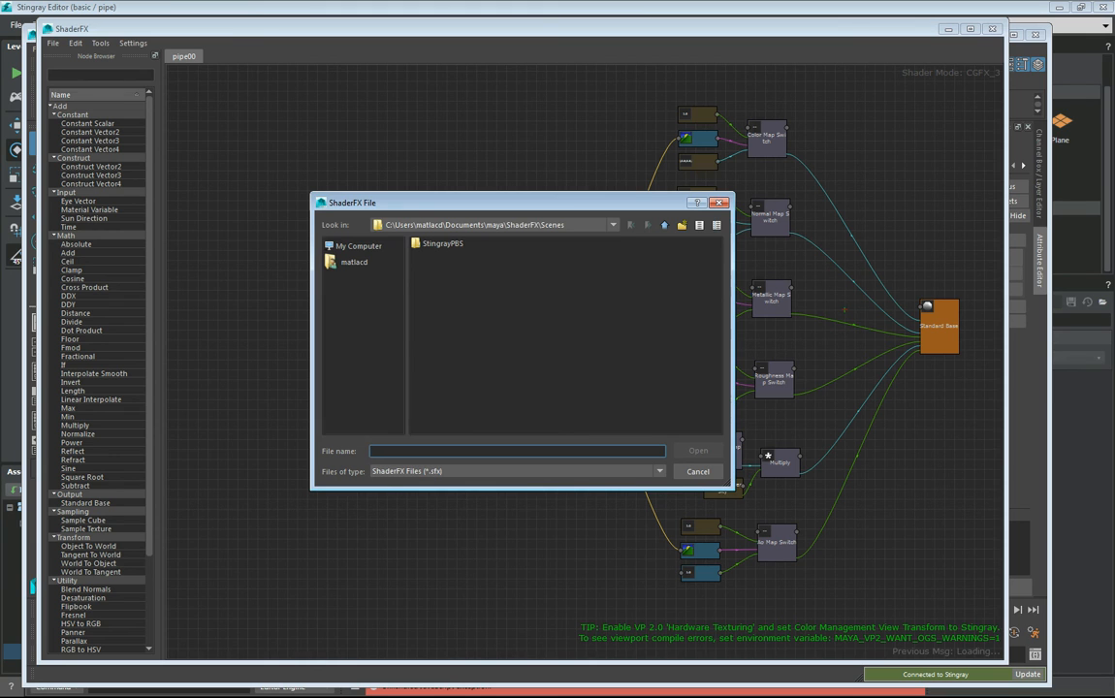
{"action": "left_click", "coordinate": [613, 225]}
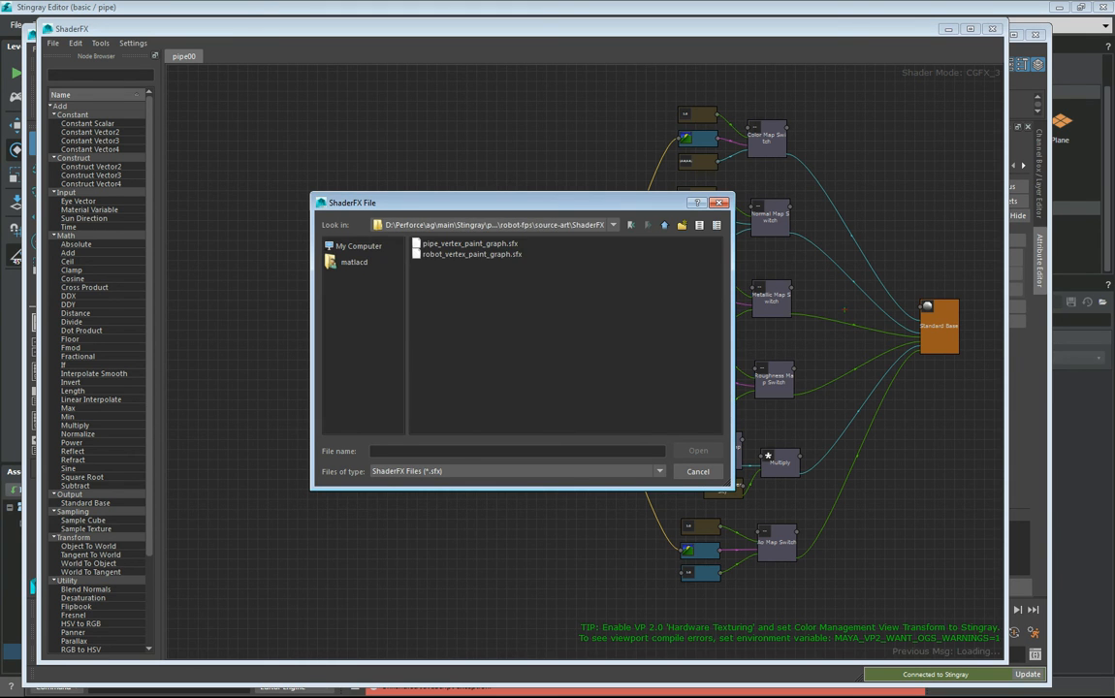
{"action": "double_click", "coordinate": [469, 243]}
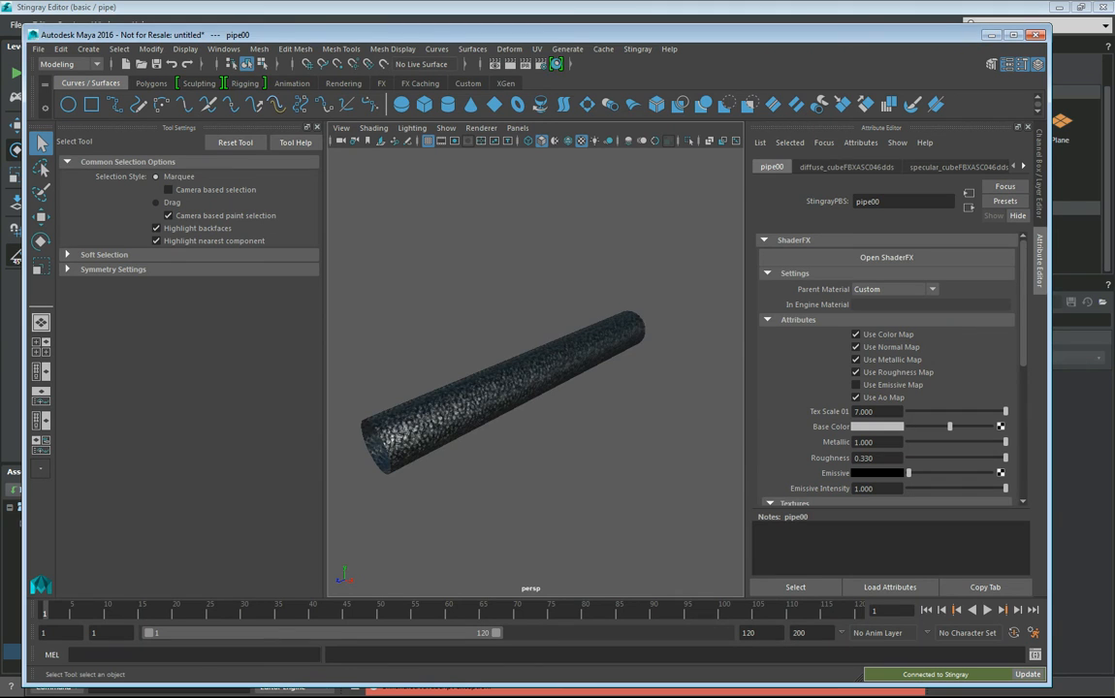
Select the pipe and activate Mesh Display > Paint Vertex Color Tool.
{"action": "left_click", "coordinate": [485, 398]}
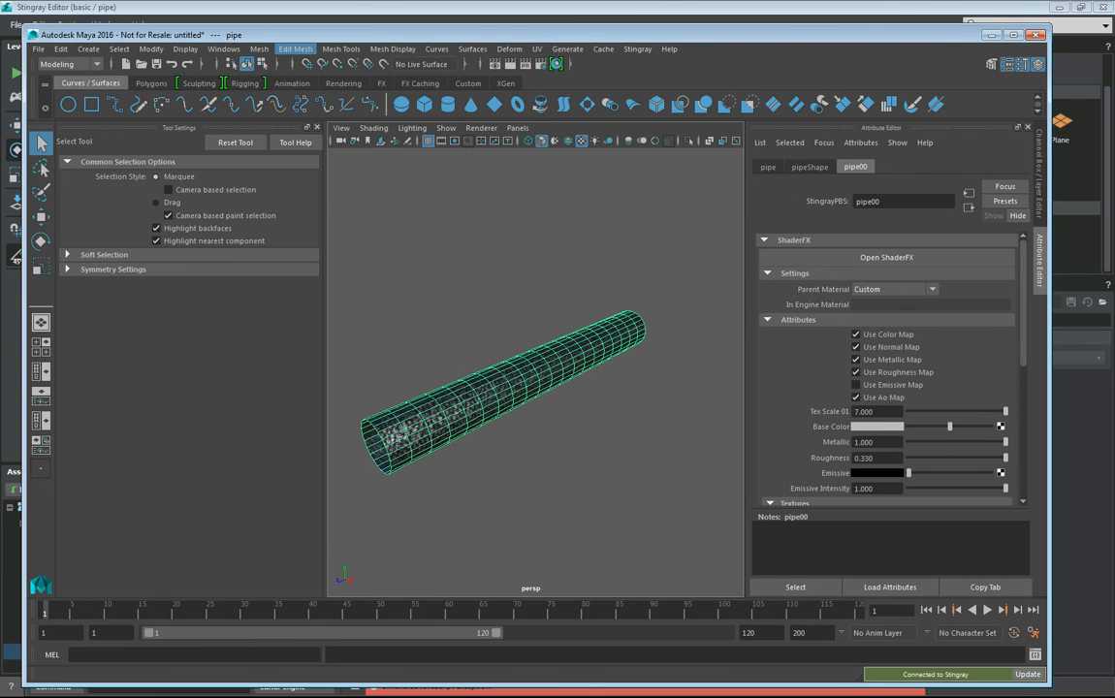
{"action": "left_click", "coordinate": [340, 49]}
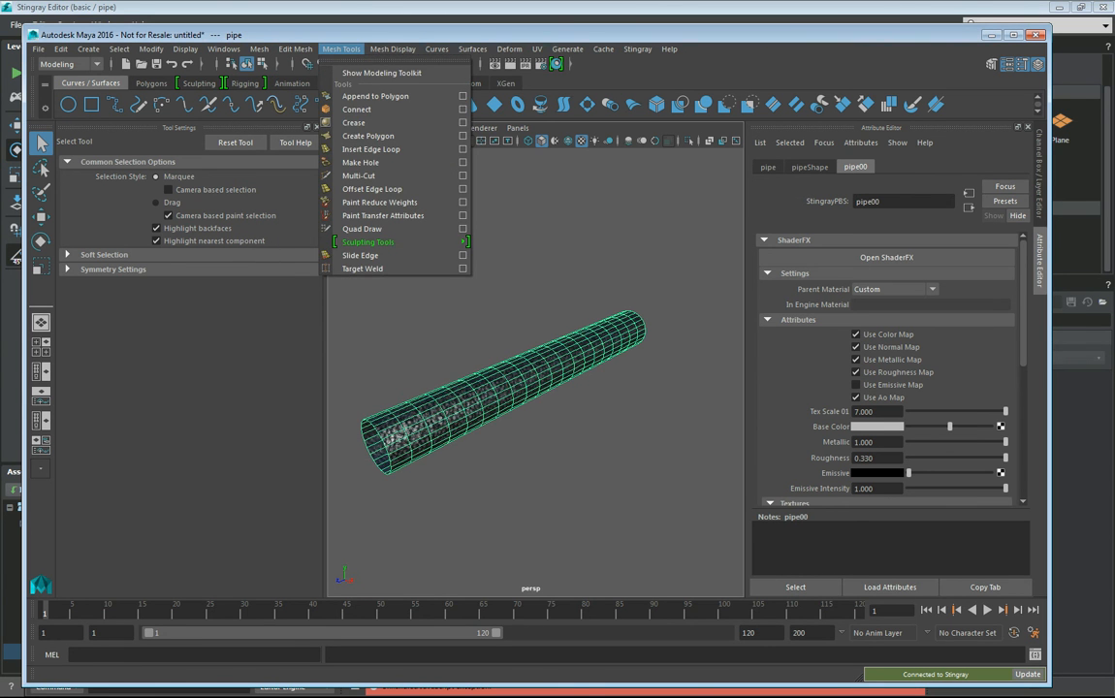
{"action": "left_click", "coordinate": [393, 48]}
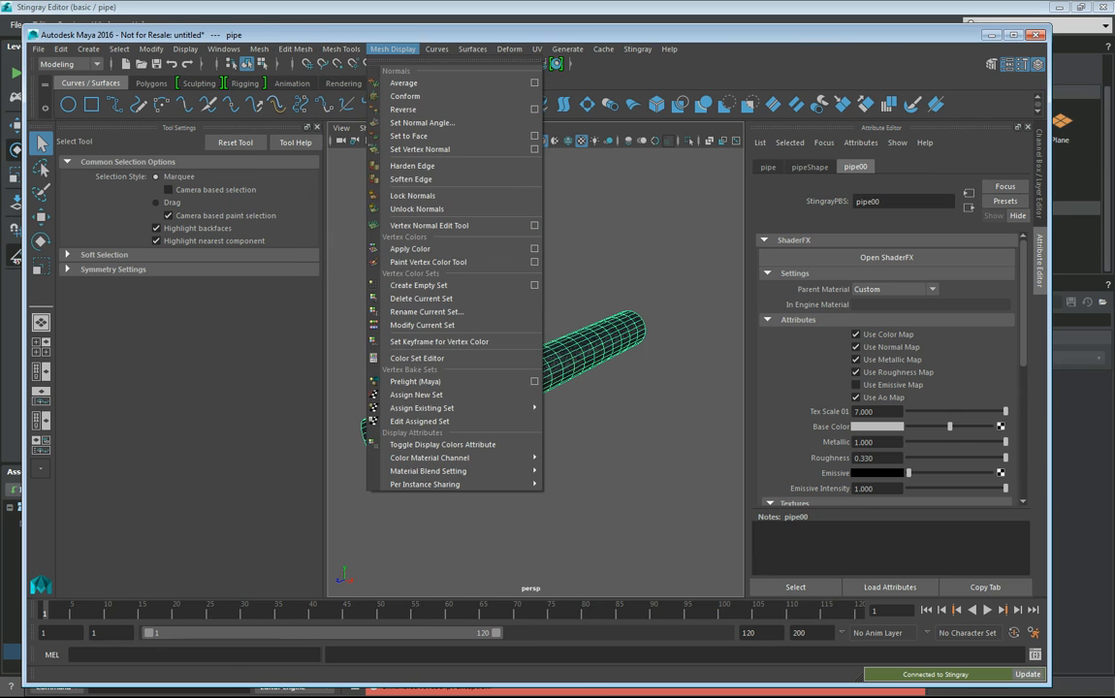
{"action": "mouse_move", "coordinate": [427, 262]}
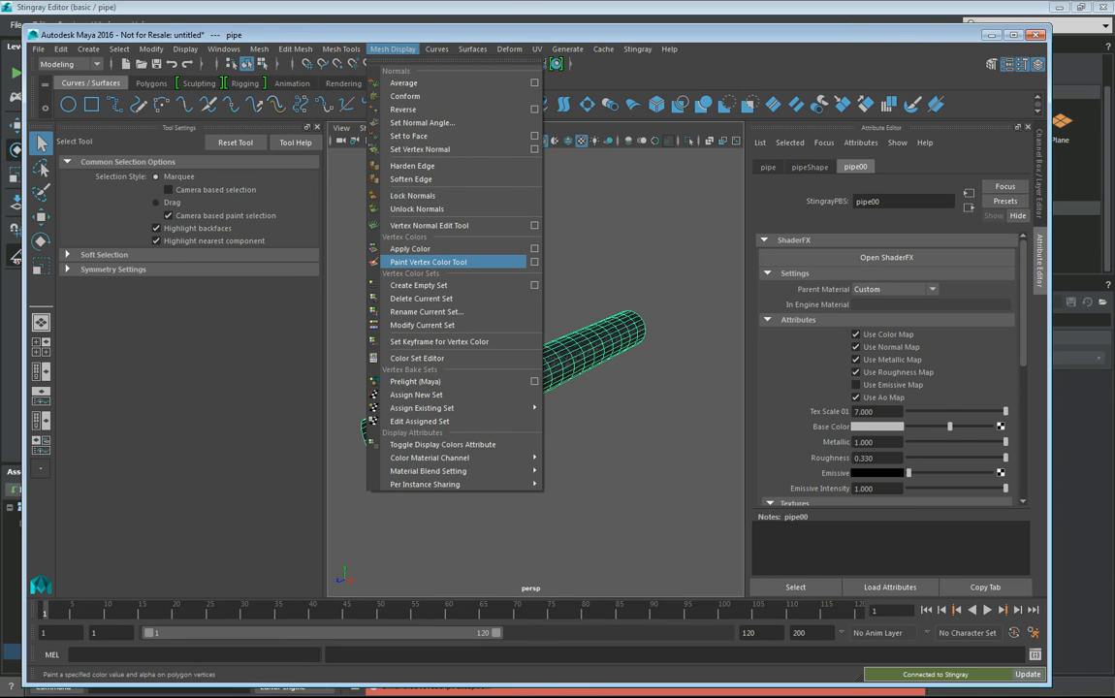
{"action": "left_click", "coordinate": [428, 262]}
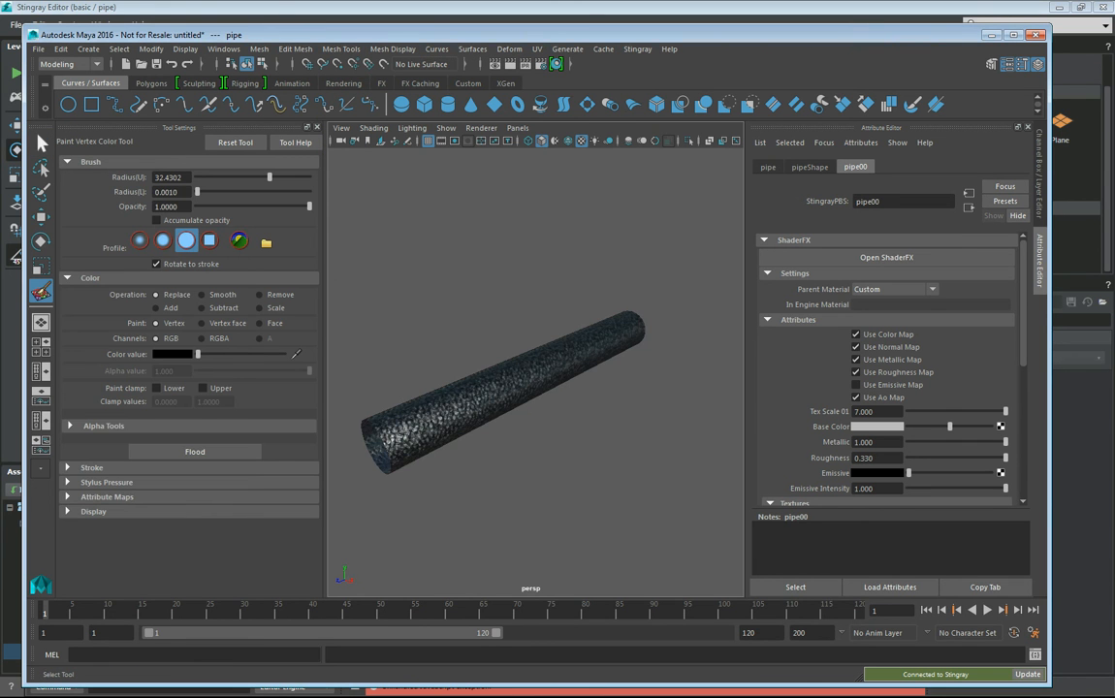
Choose a rust colour value and paint it onto the pipe mesh.
{"action": "left_click", "coordinate": [40, 142]}
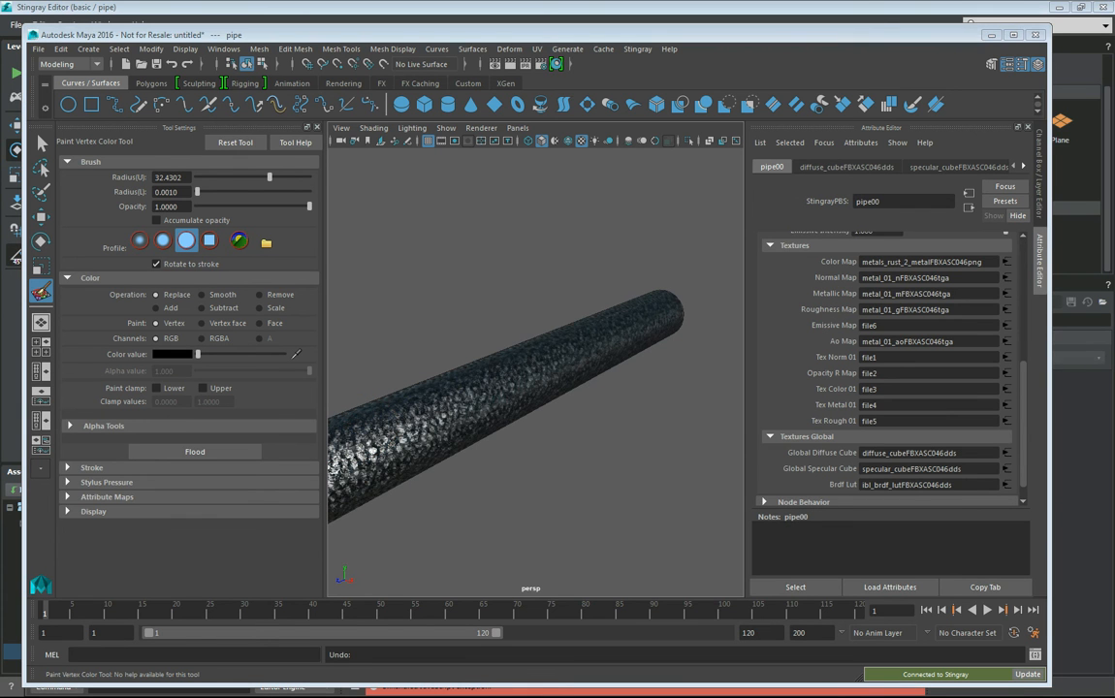
{"action": "mouse_move", "coordinate": [527, 365]}
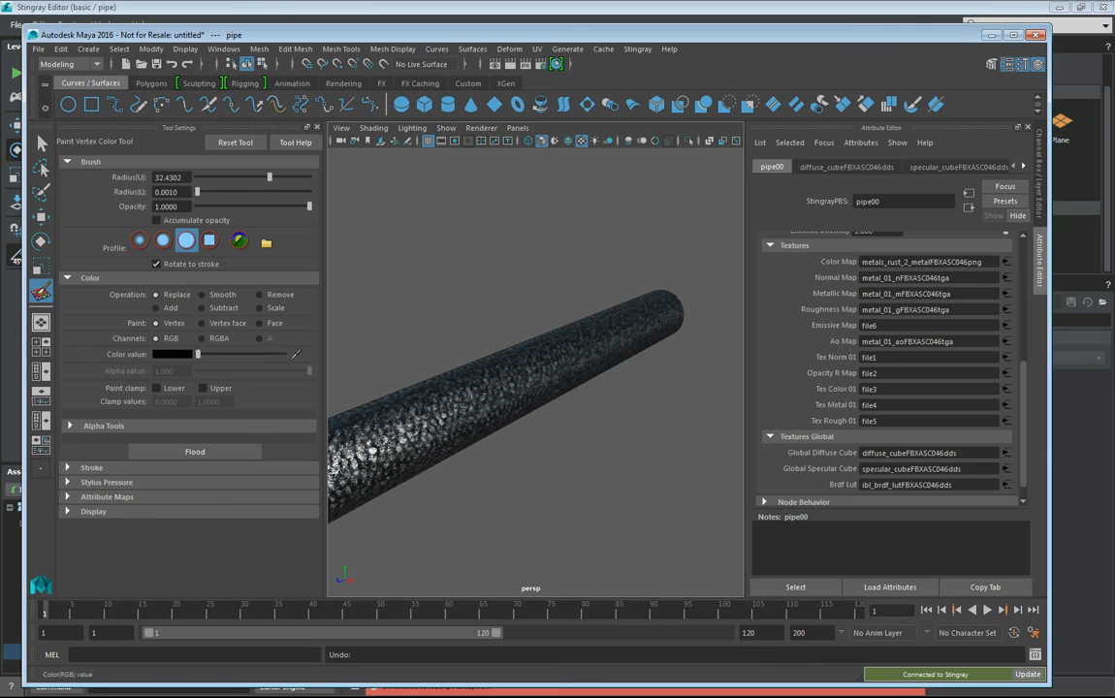
{"action": "left_click", "coordinate": [173, 354]}
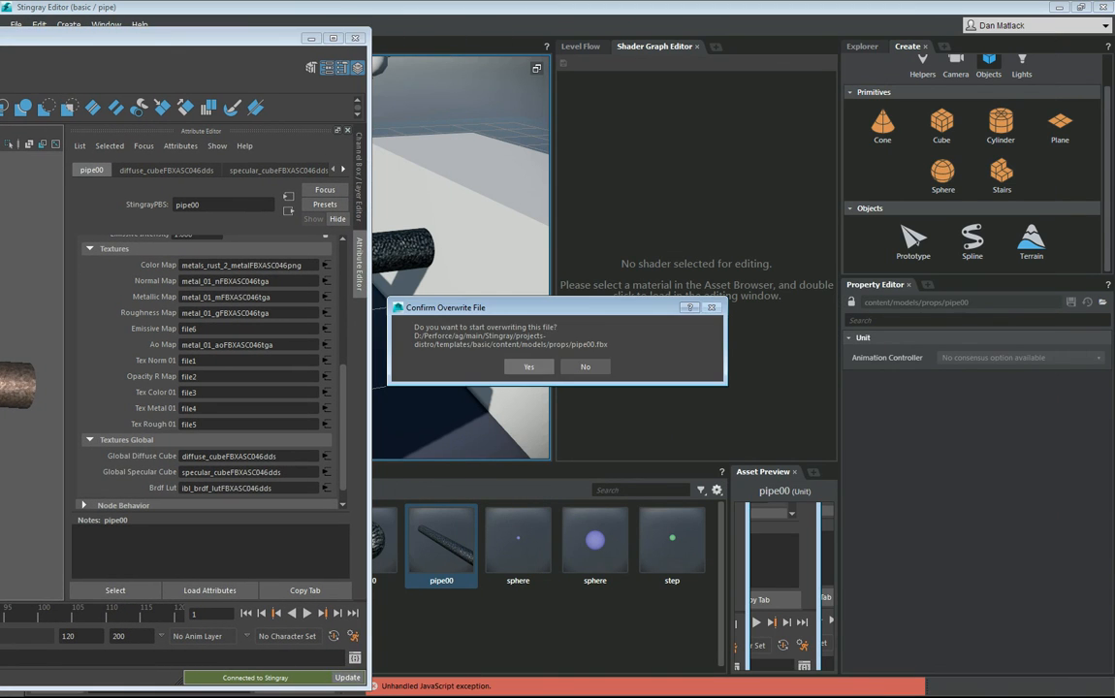
Confirm overwriting pipe00.fbx with the vertex-painted version from Maya.
{"action": "left_click", "coordinate": [529, 366]}
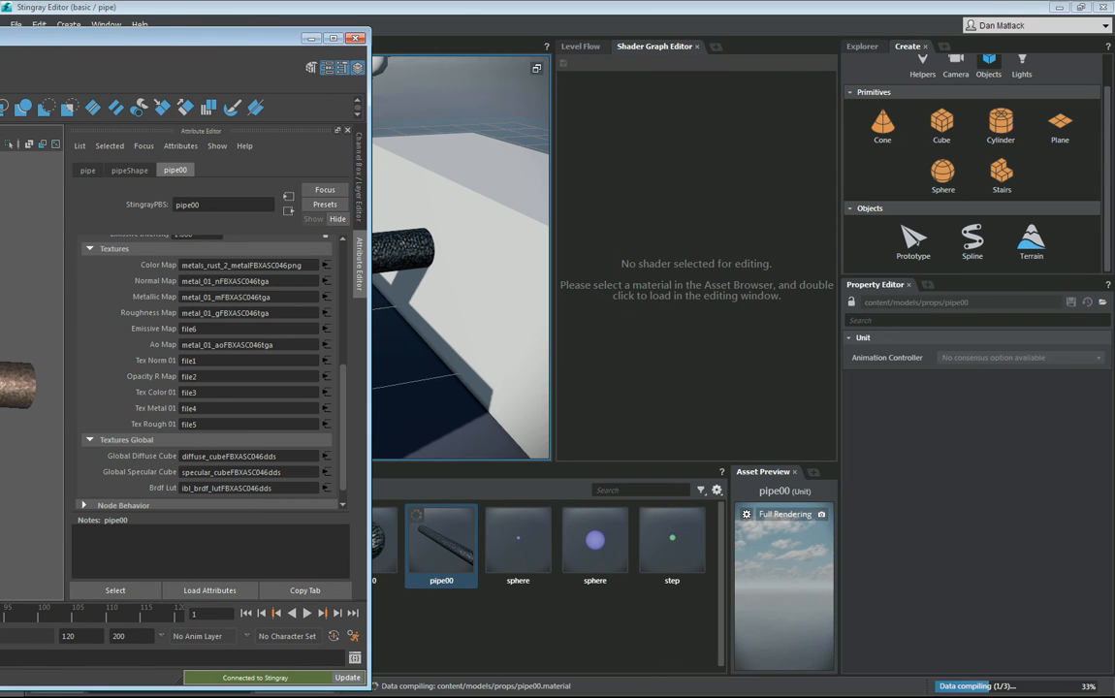